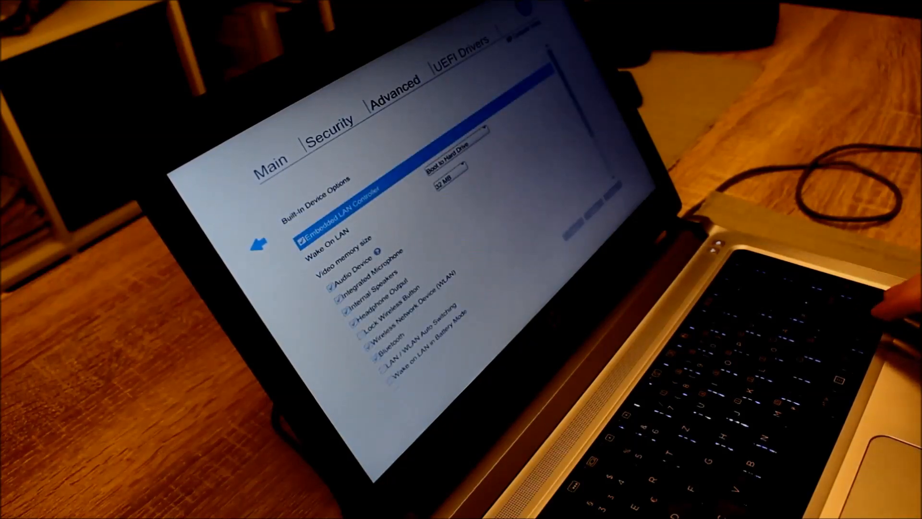
Raise Video memory size from 32 MB to 512 MB, the largest available option.
scroll(down, 3)
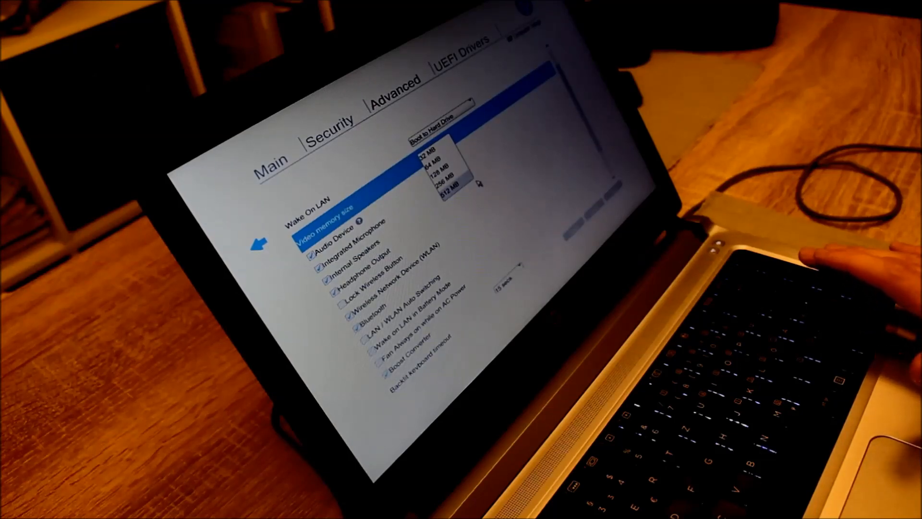
click(444, 191)
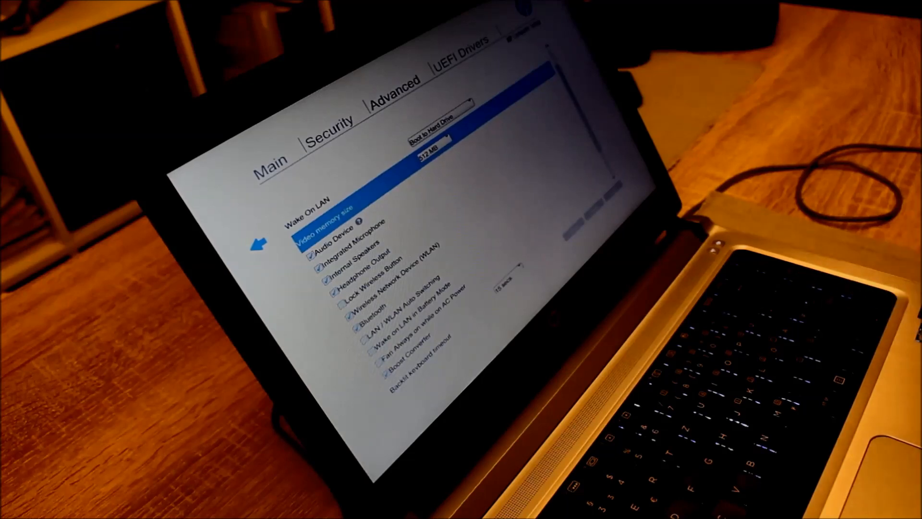